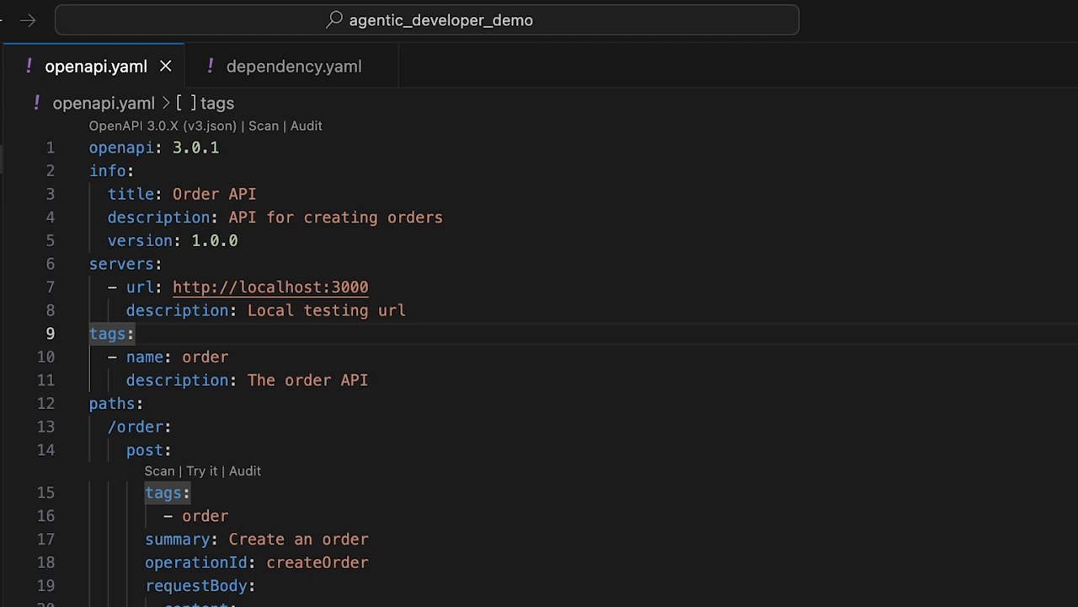
- Review openapi.yaml, then switch to dependency.yaml to view the product API spec
click(294, 66)
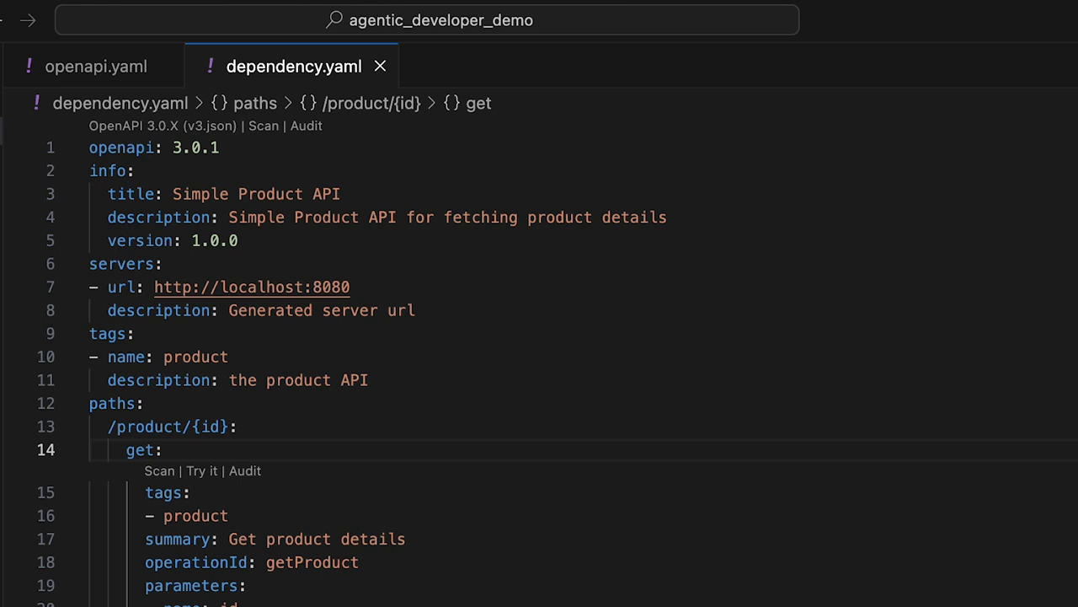
click(95, 66)
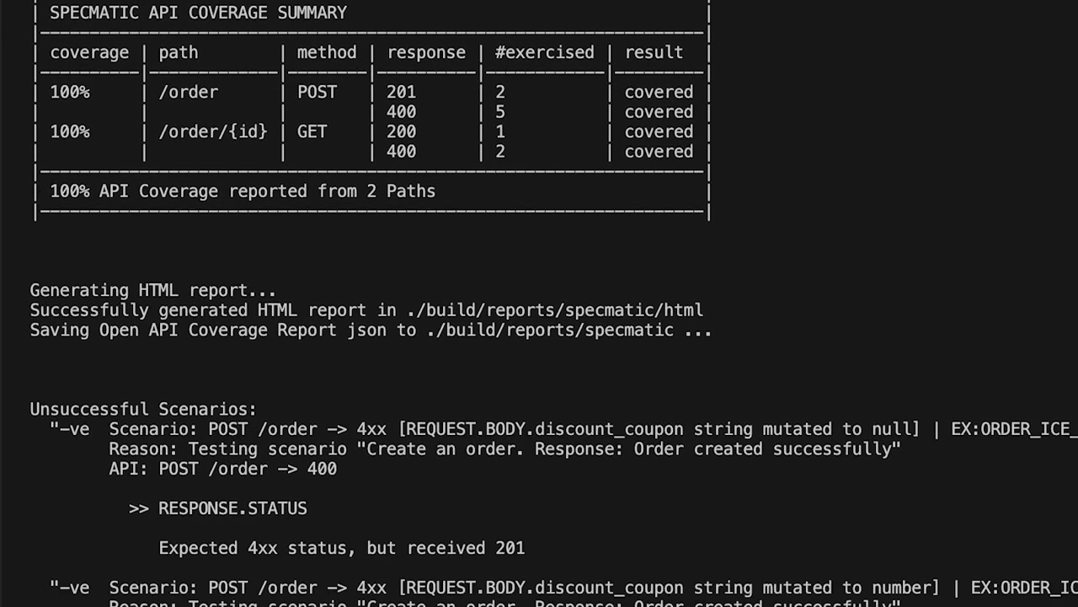
- Scroll the terminal through the coverage summary and failed scenarios to the agent debugging message
scroll(down, 3)
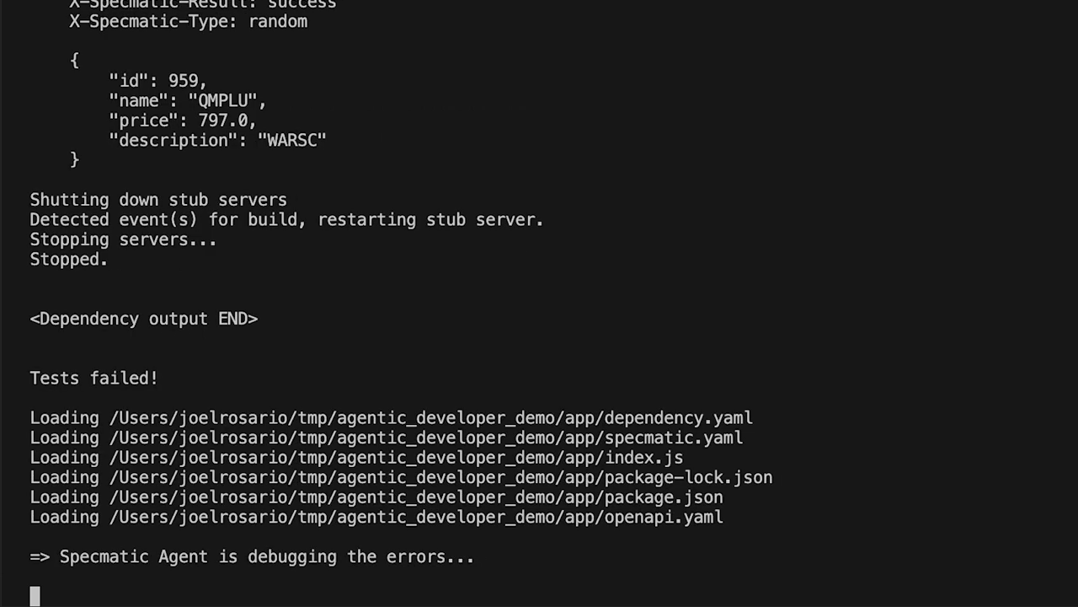
scroll(down, 3)
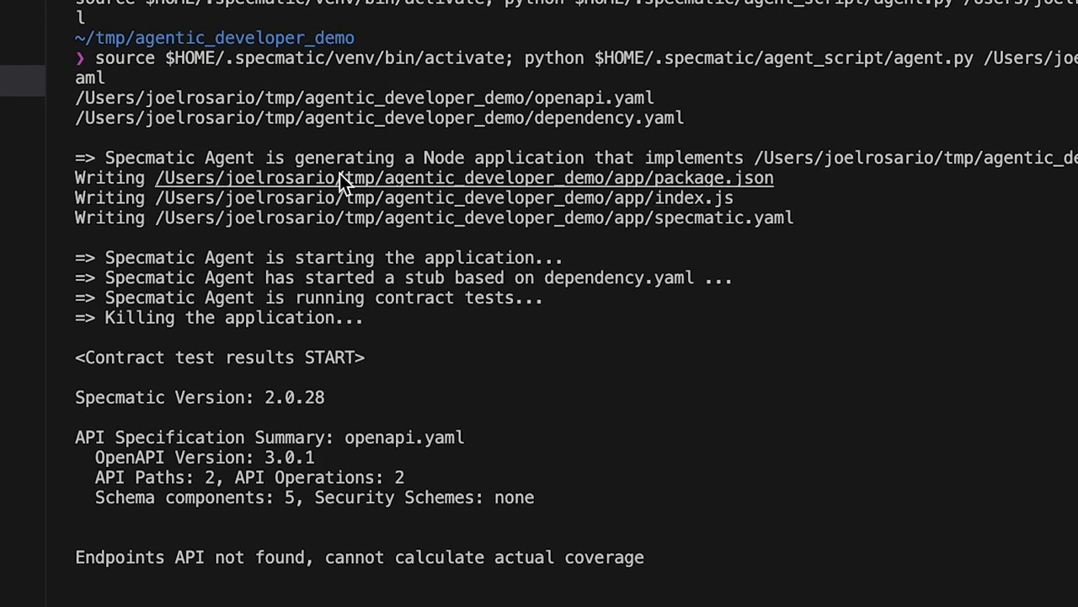
- Scroll the terminal back to the agent output listing package.json, index.js and specmatic.yaml
drag(337, 177, 480, 219)
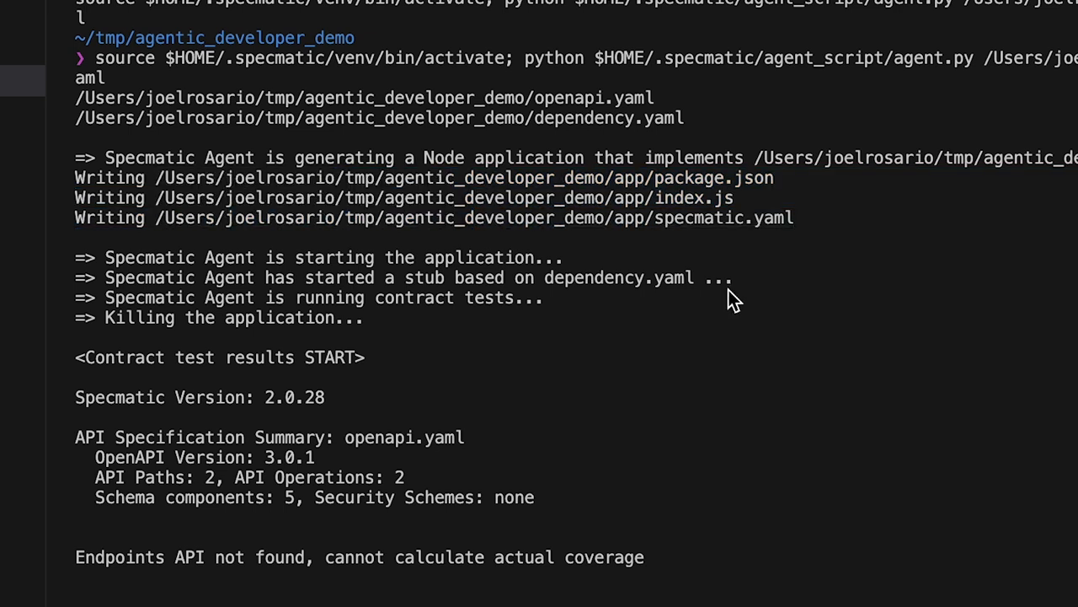
mouse_move(579, 352)
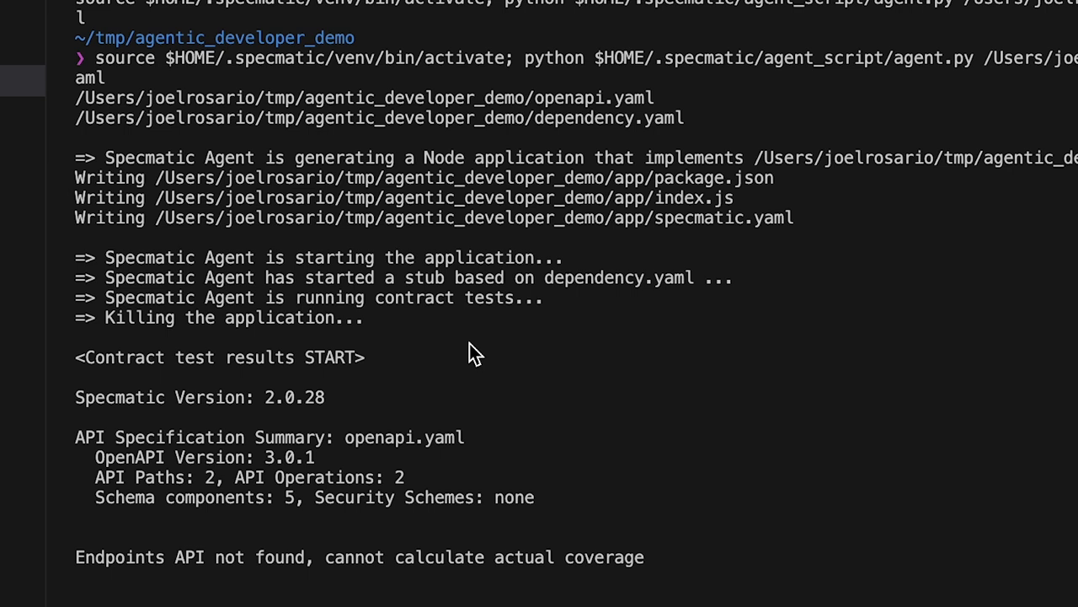
mouse_move(593, 398)
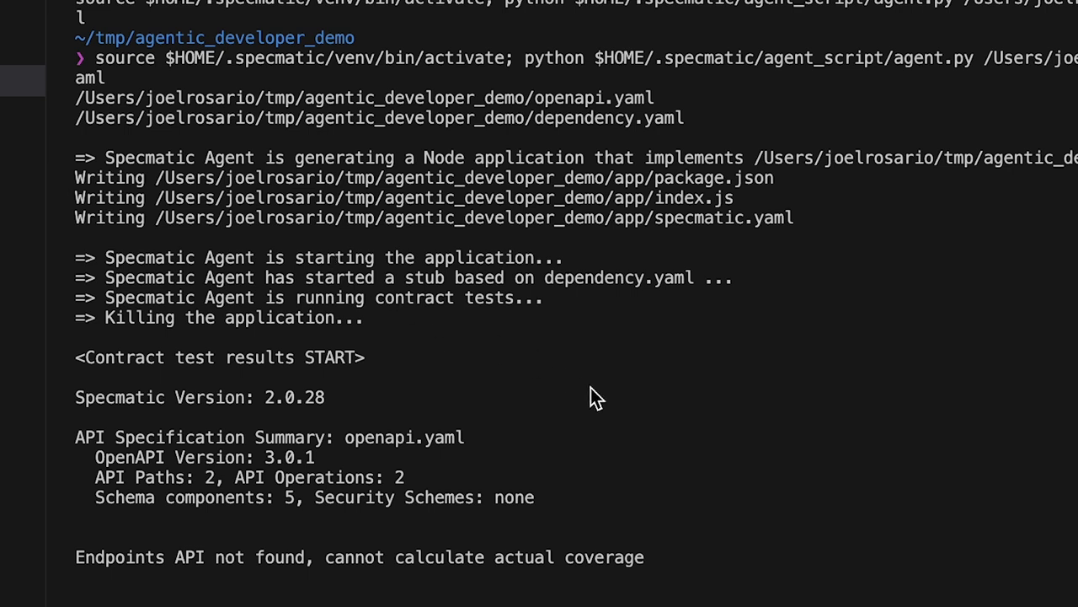
mouse_move(475, 271)
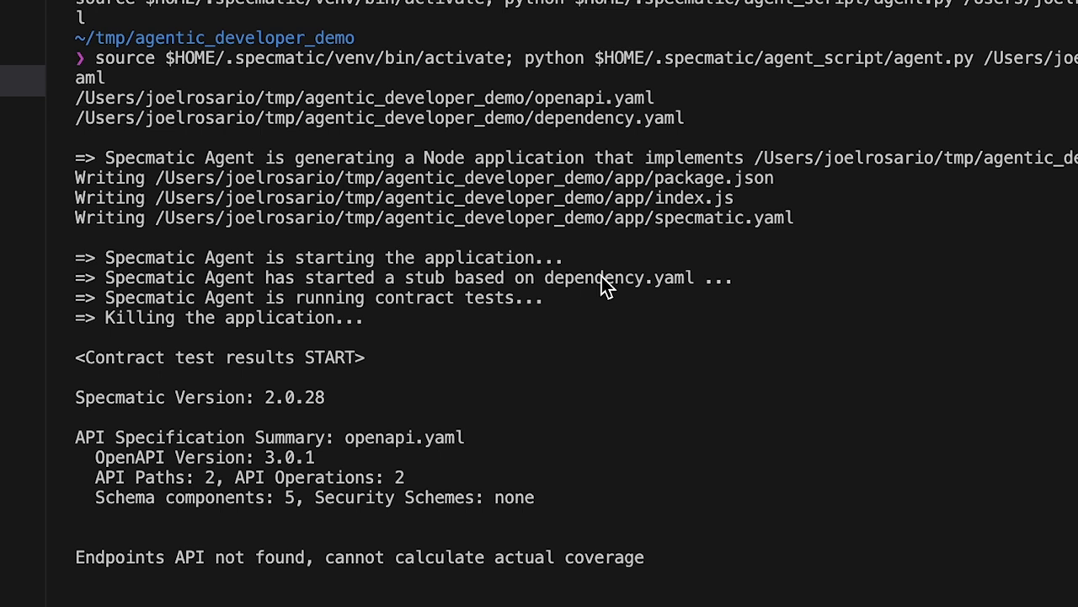
mouse_move(431, 243)
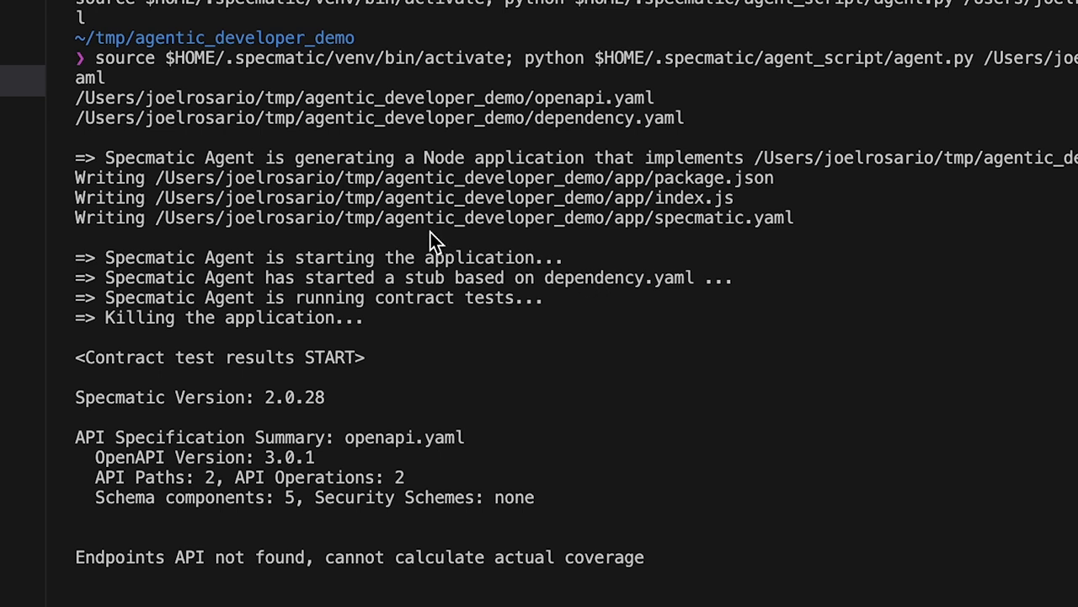
mouse_move(364, 268)
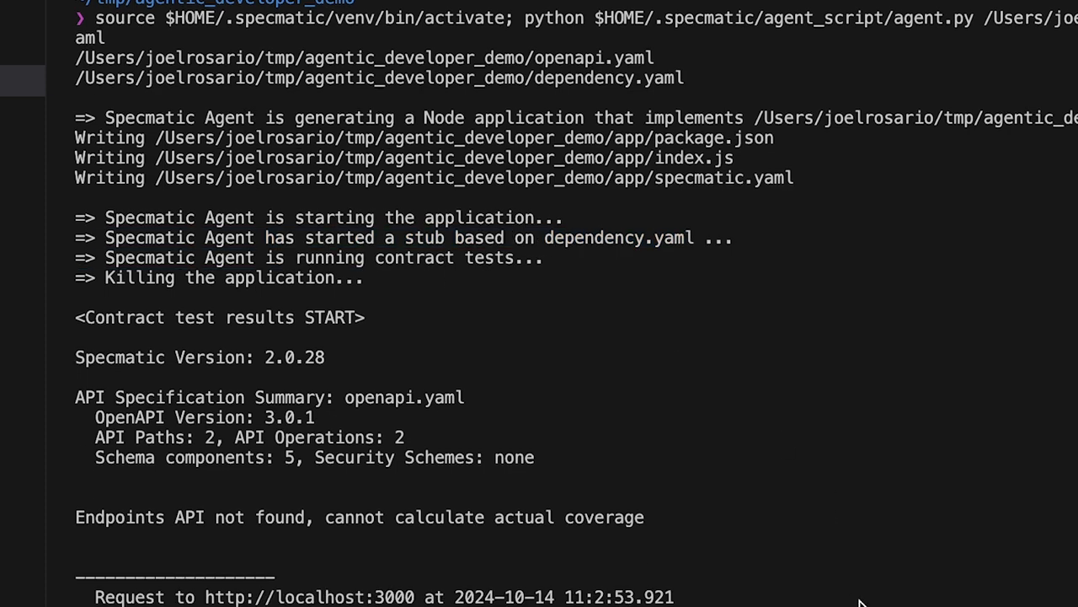
scroll(down, 3)
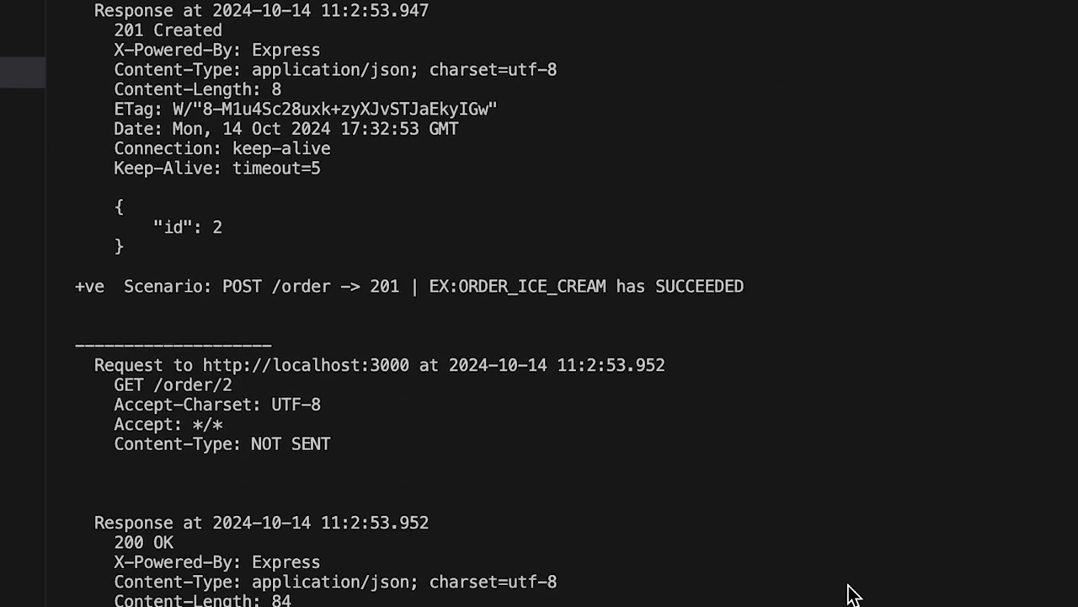
scroll(down, 3)
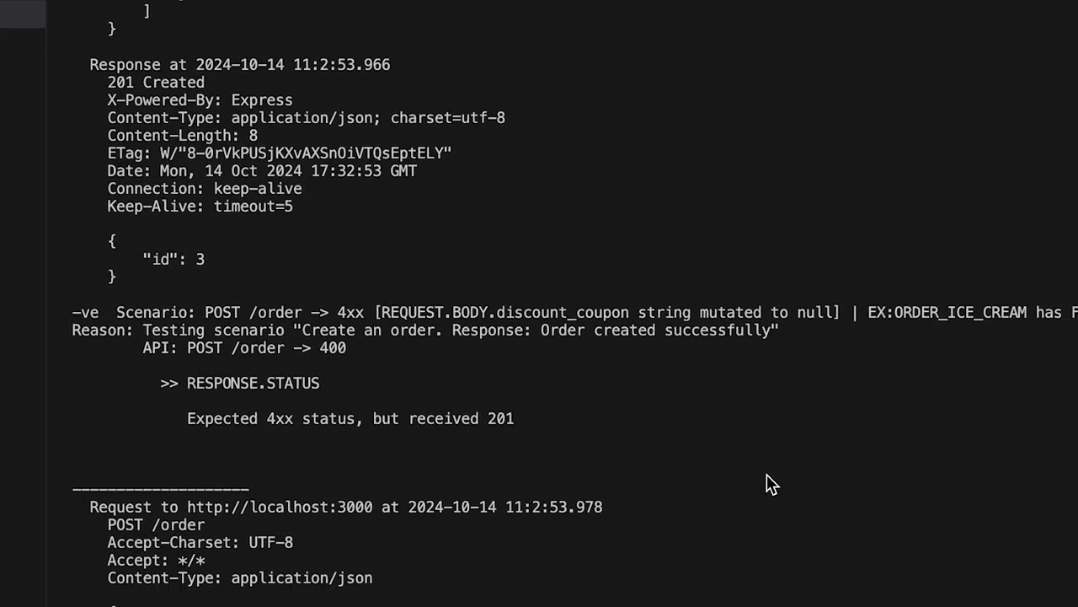
scroll(down, 3)
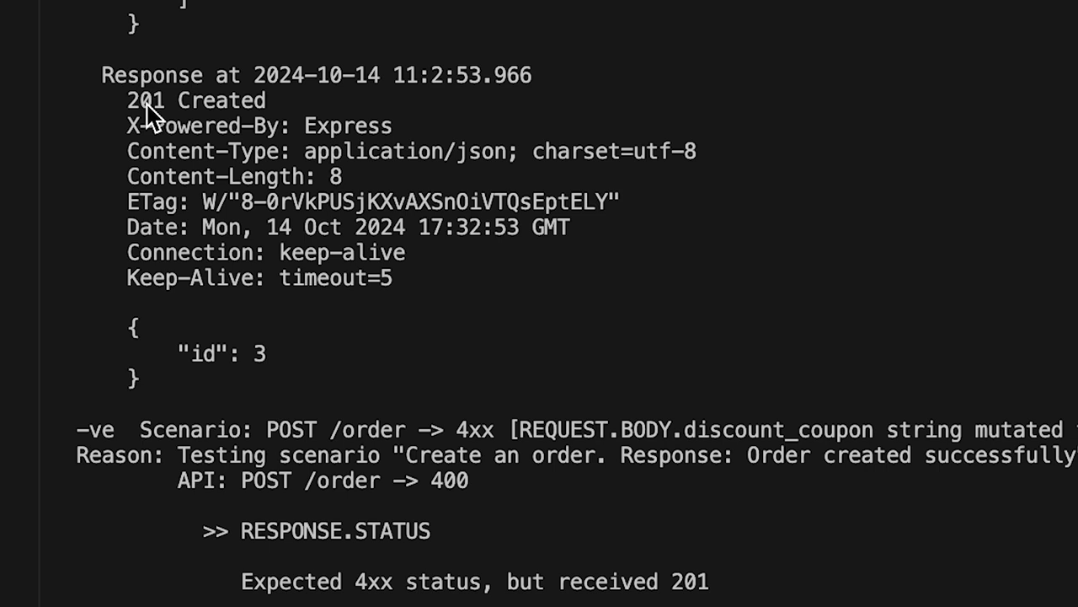
mouse_move(667, 539)
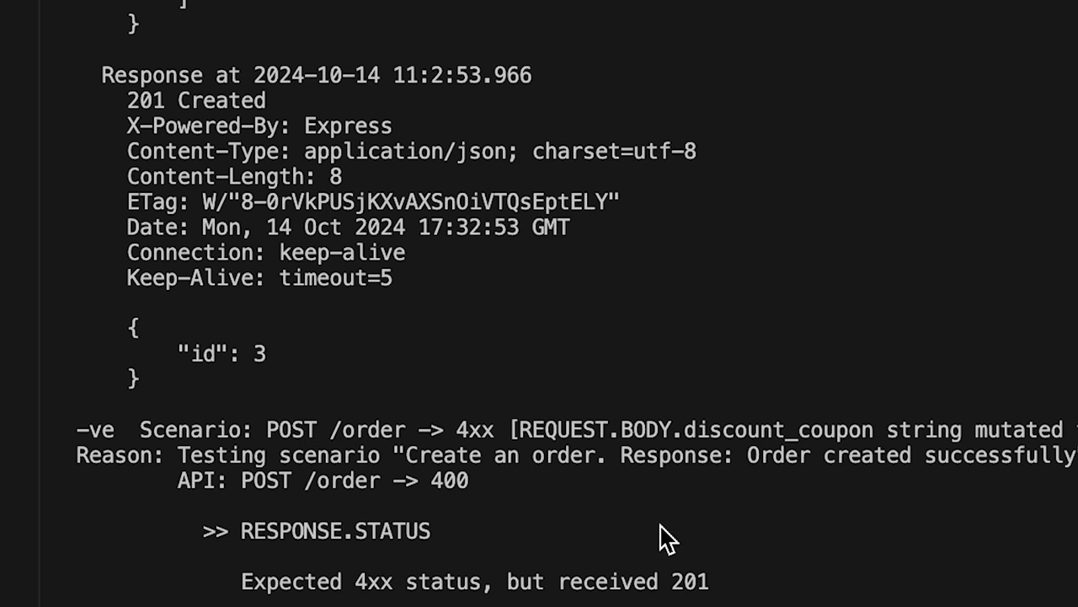
scroll(down, 3)
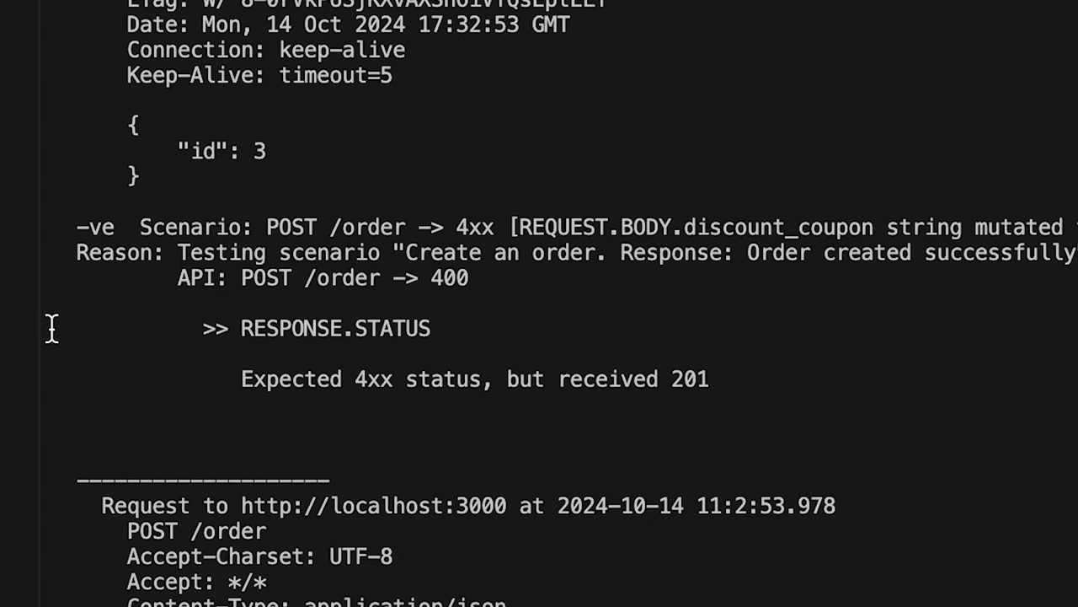
drag(50, 328, 54, 411)
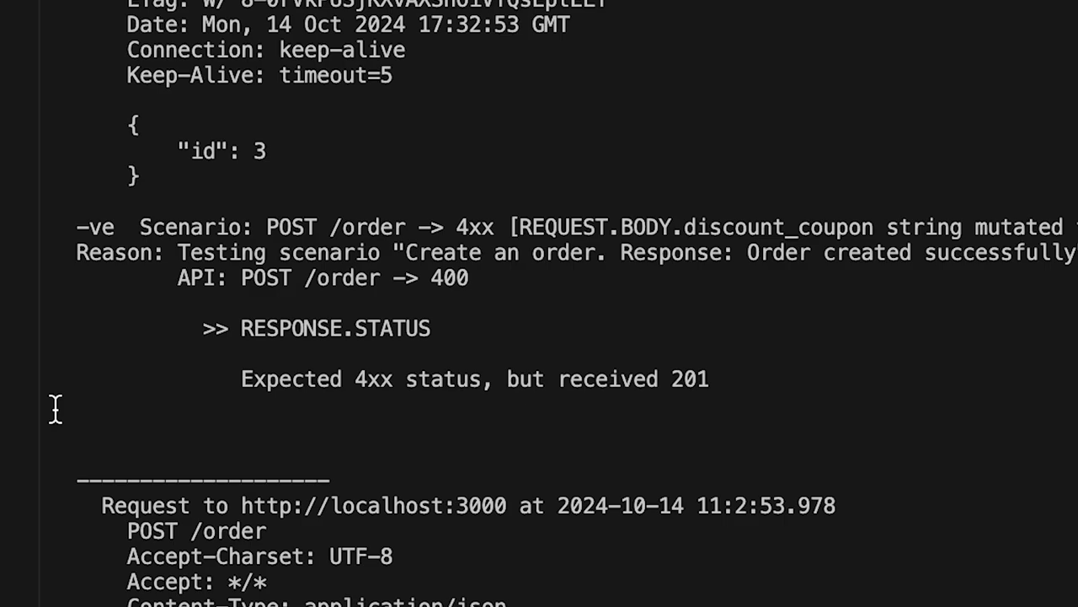
scroll(down, 3)
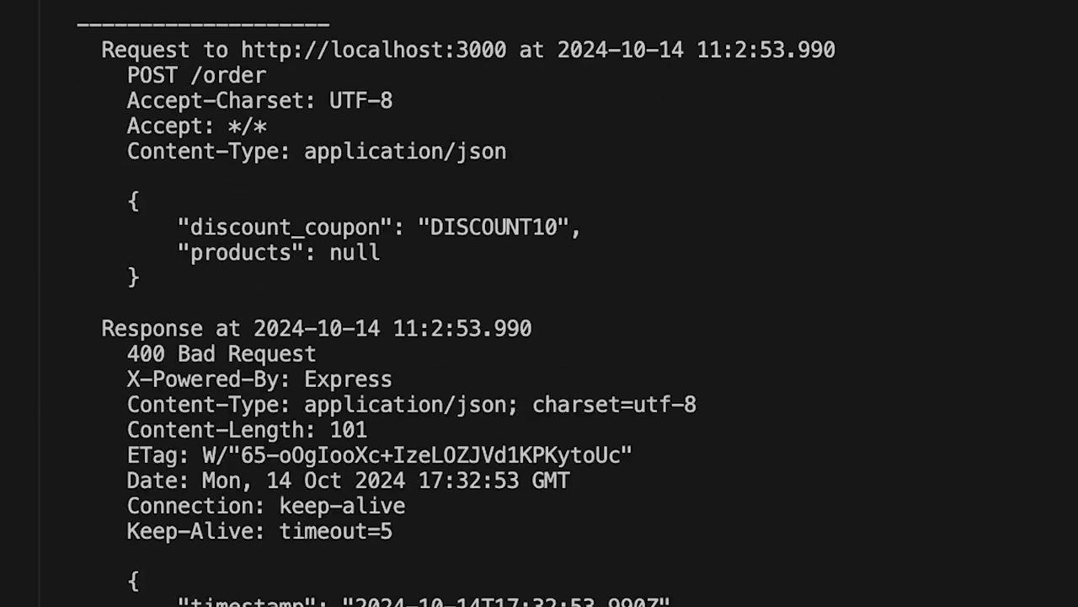
scroll(down, 3)
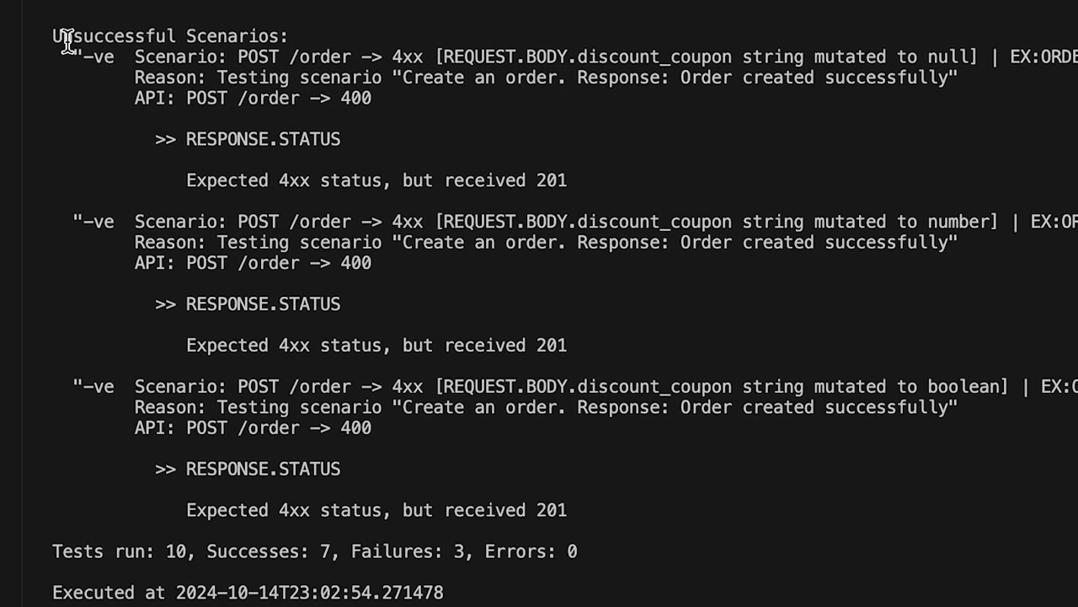
mouse_move(920, 512)
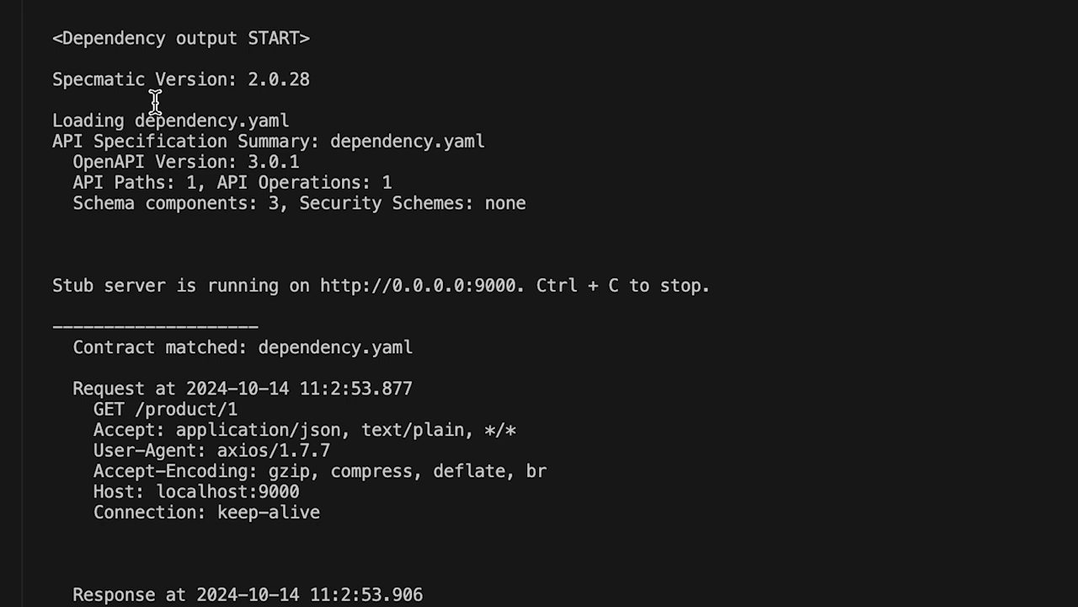
scroll(down, 3)
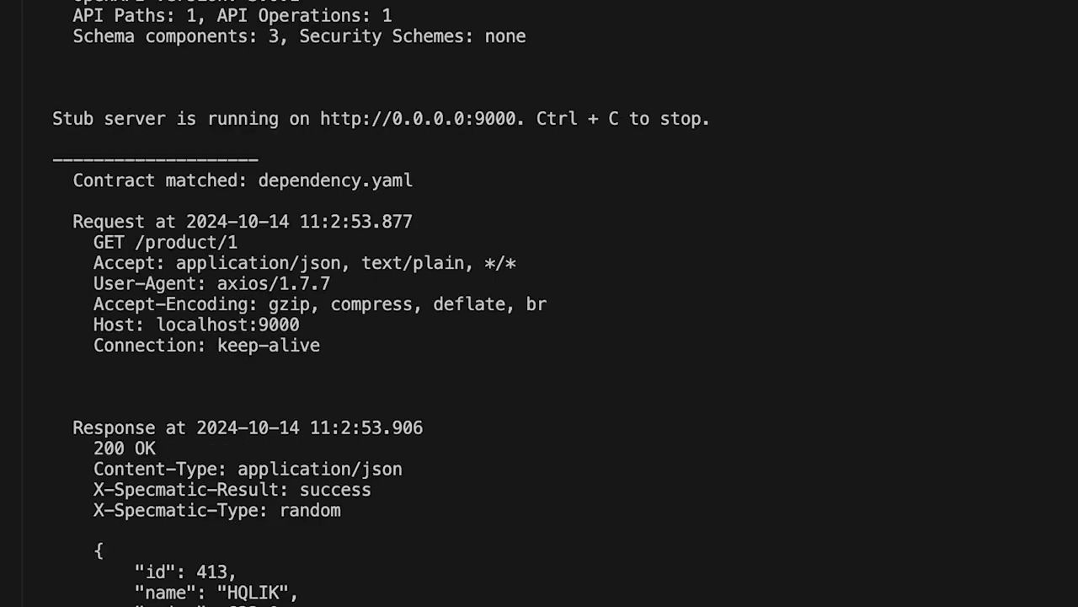
mouse_move(349, 250)
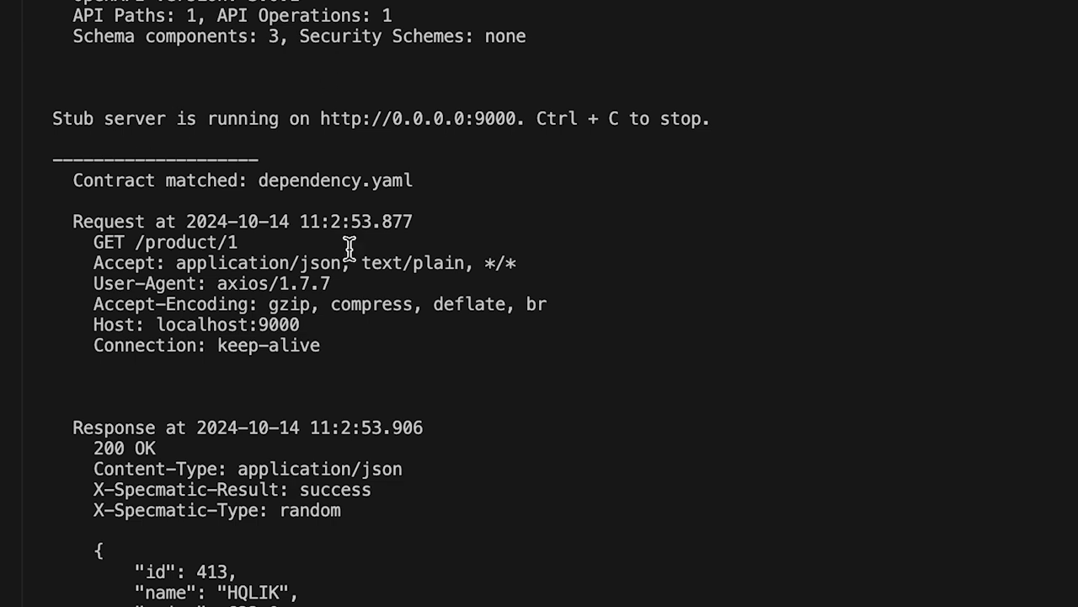
mouse_move(872, 461)
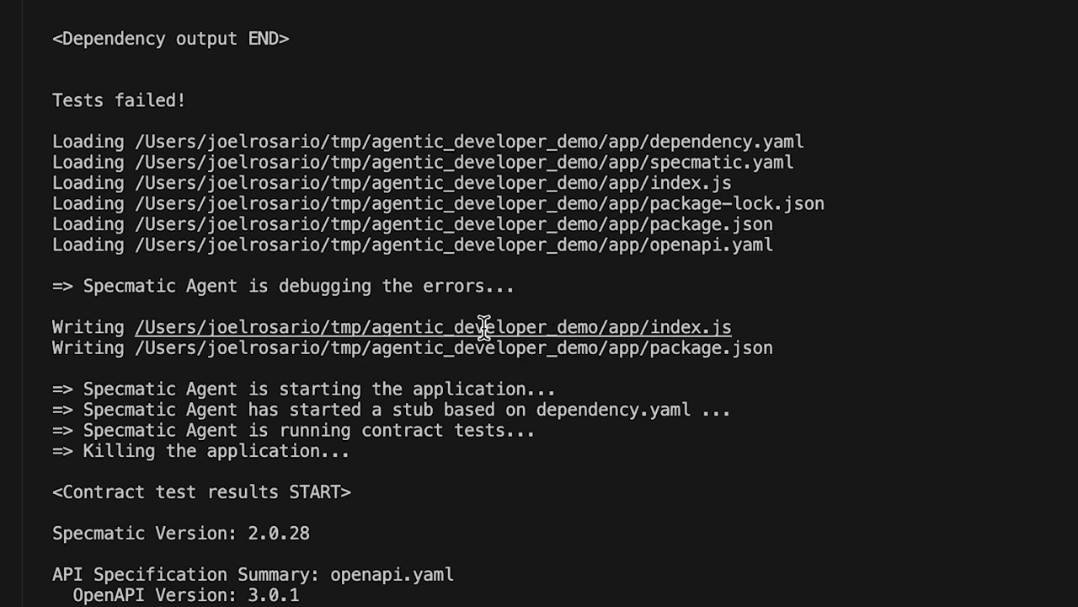
mouse_move(952, 436)
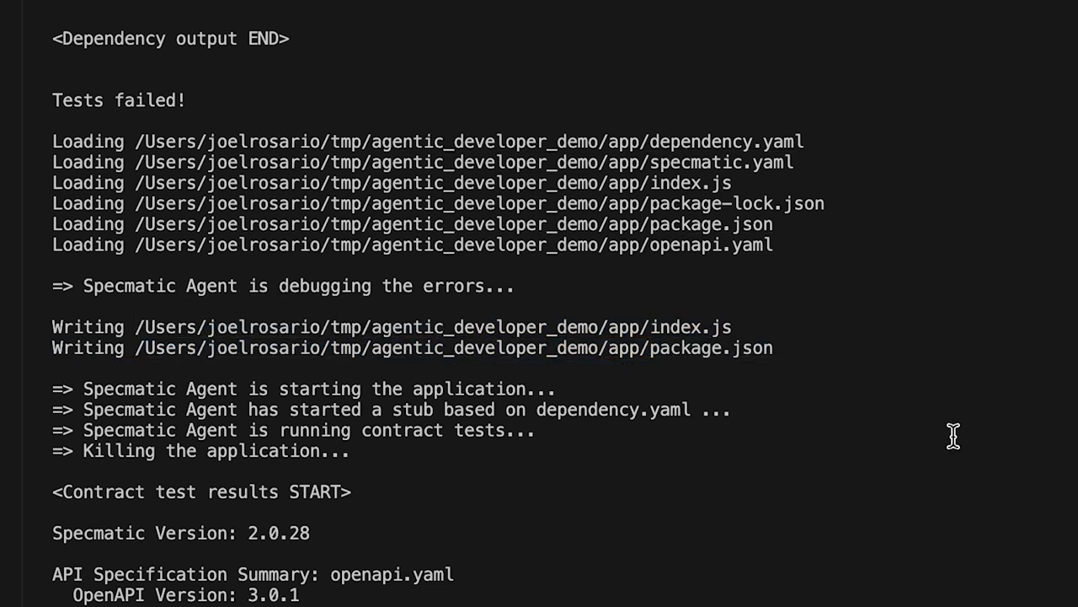
scroll(down, 3)
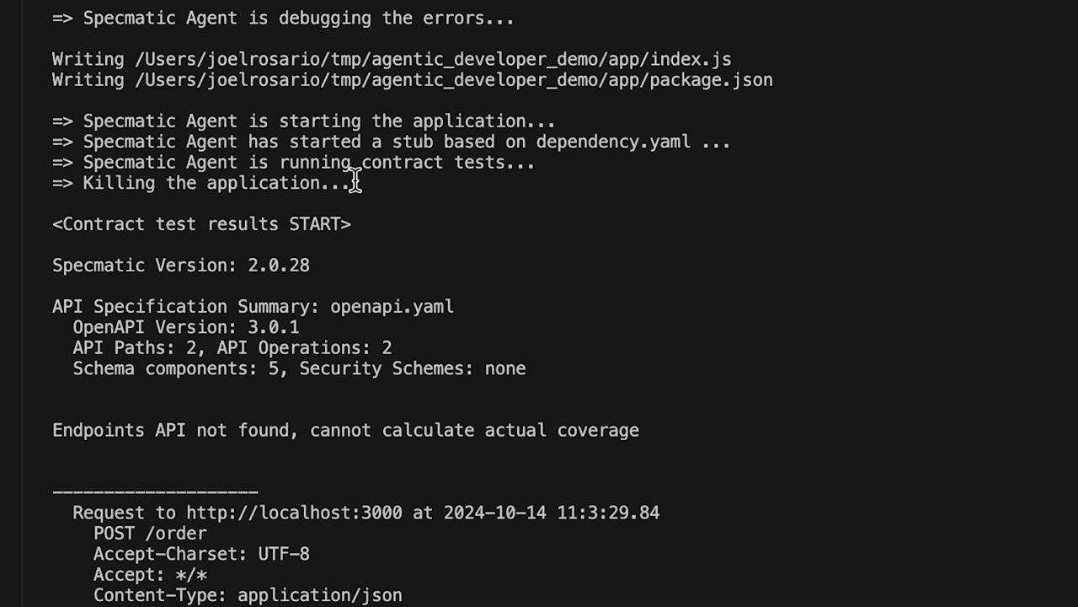
drag(194, 121, 413, 162)
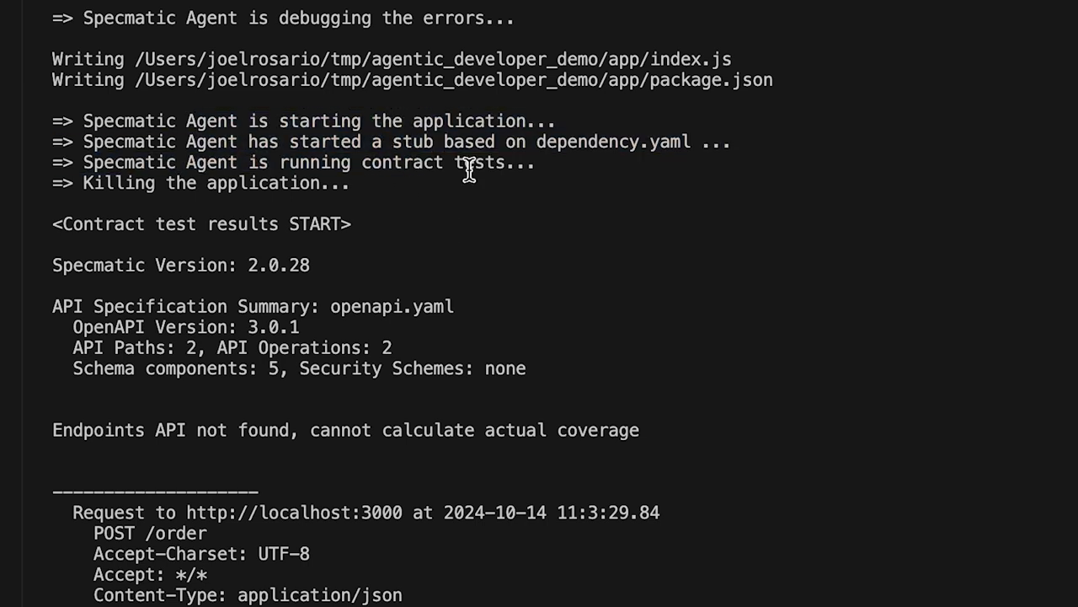
scroll(down, 3)
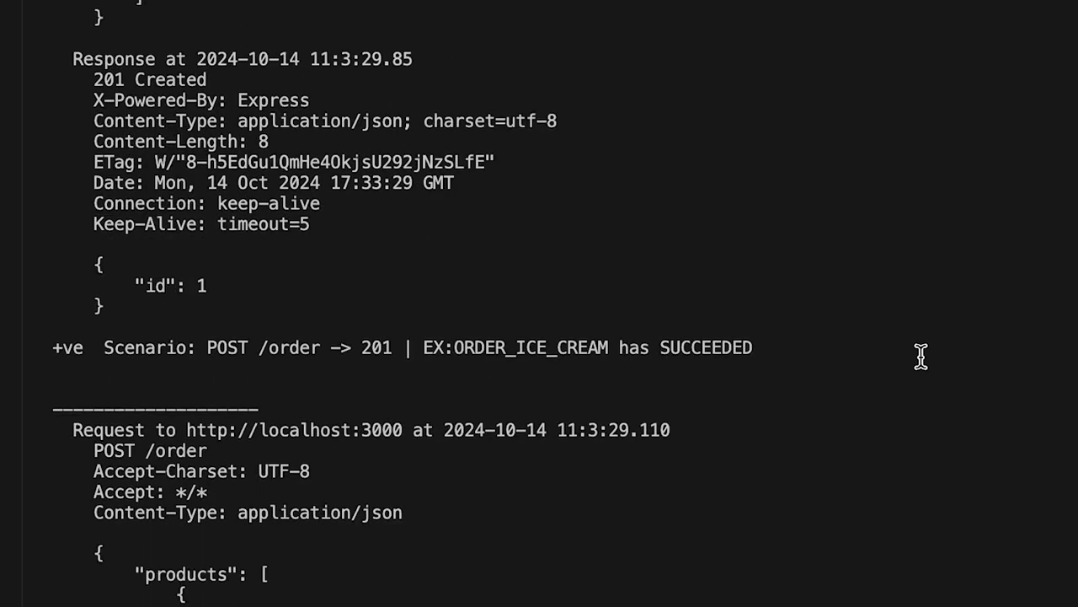
scroll(down, 3)
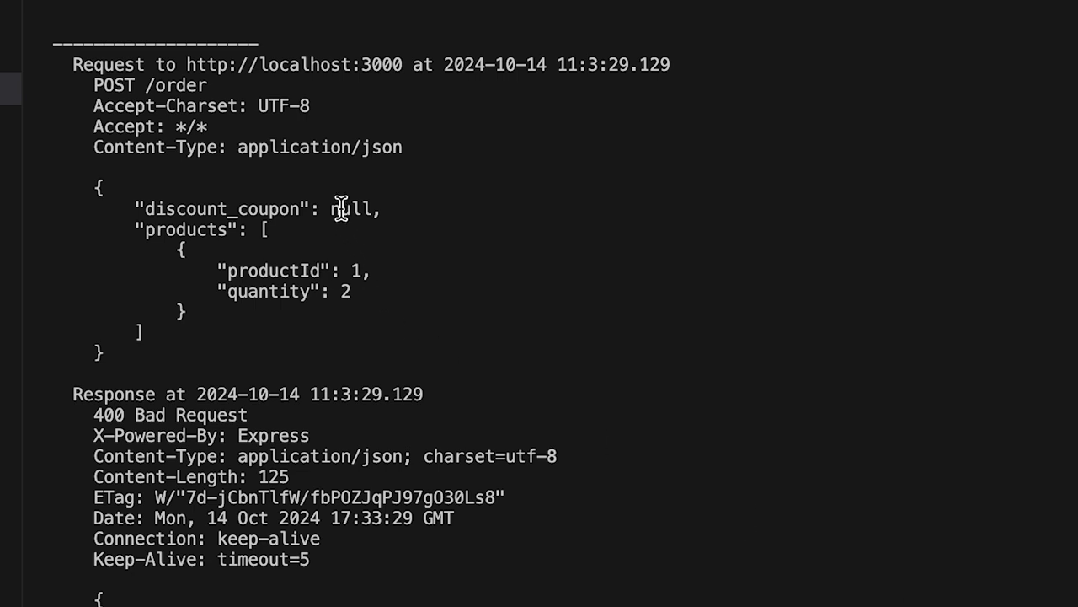
triple_click(253, 209)
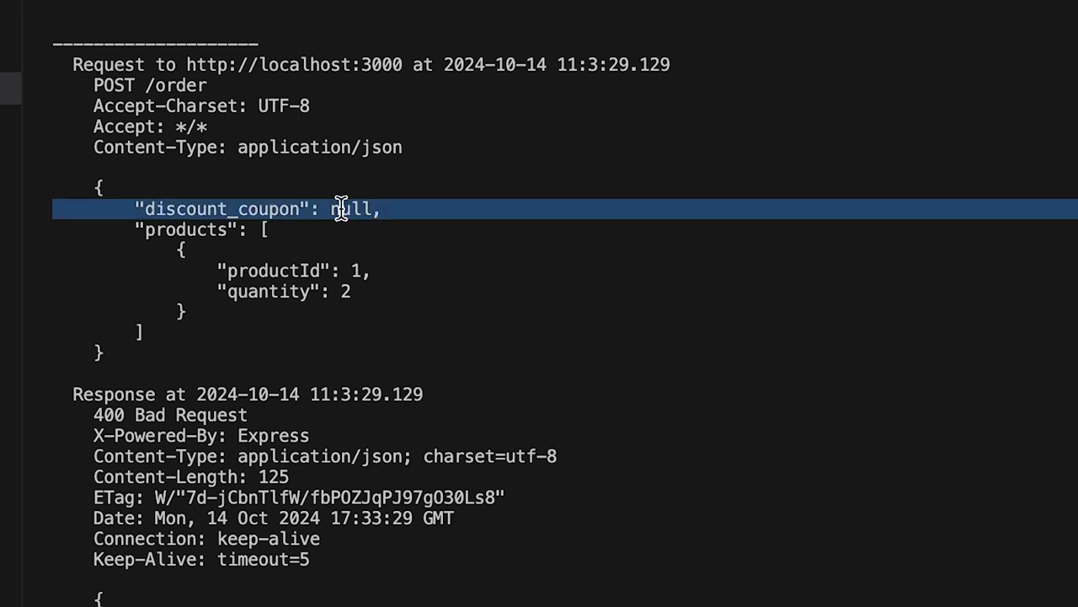
mouse_move(253, 209)
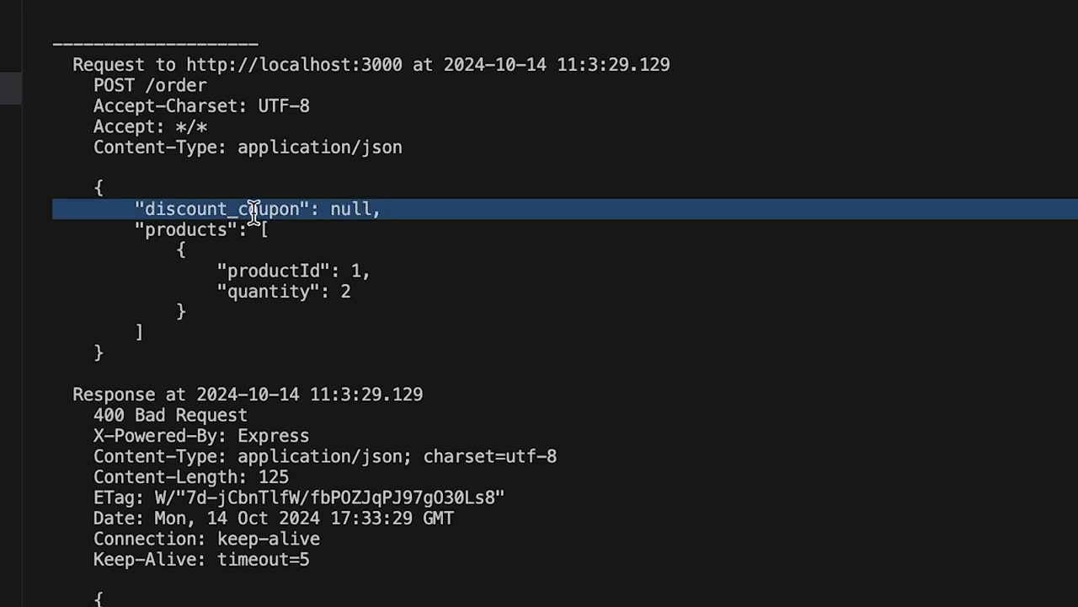
scroll(down, 3)
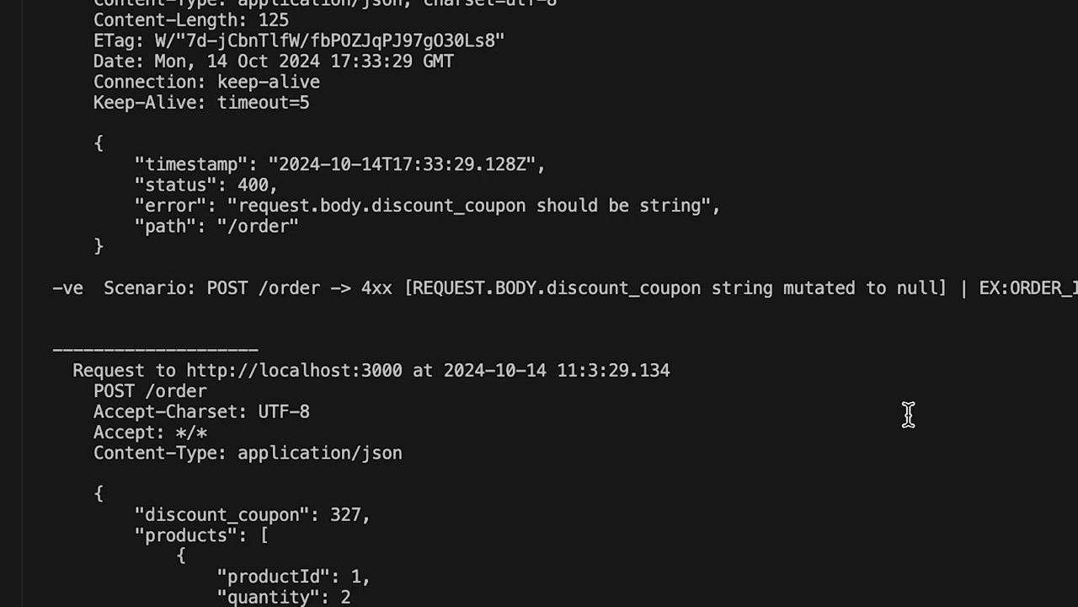
scroll(down, 3)
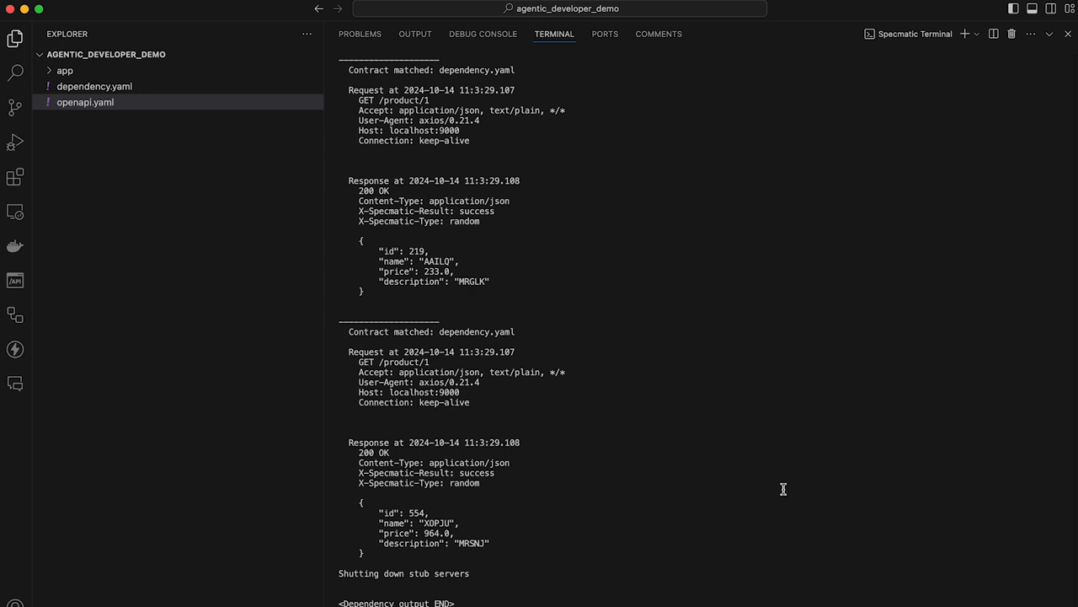
mouse_move(785, 471)
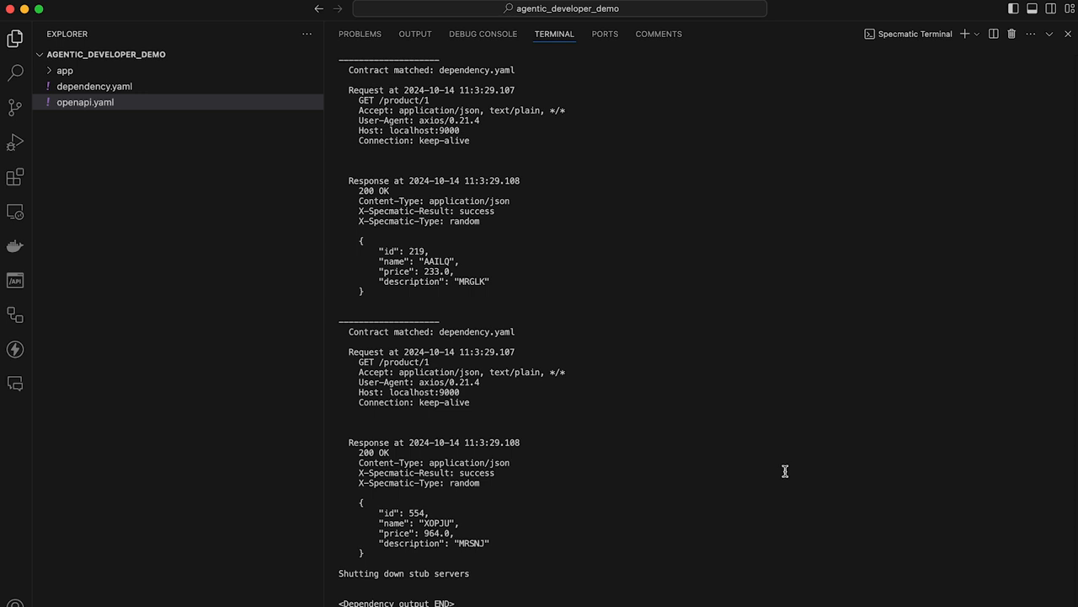